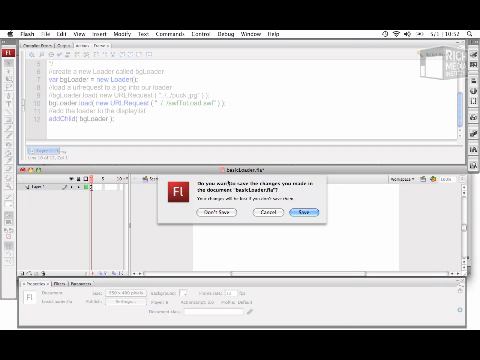
- Discard unsaved changes to the previous file before writing the Loader script
left_click(292, 214)
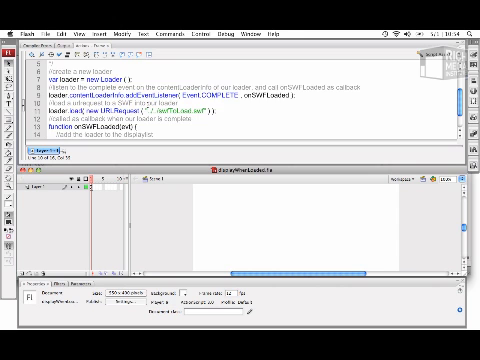
- Test the movie to confirm the external SWF loads, with the bar reading 100% loaded
scroll("down", 3)
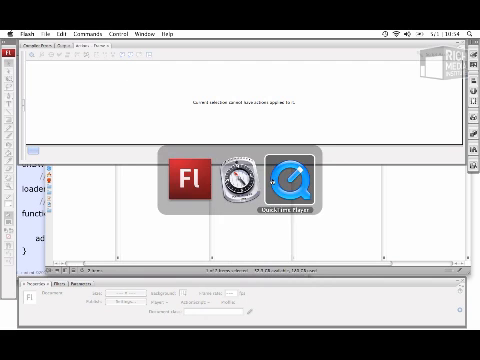
left_click(232, 178)
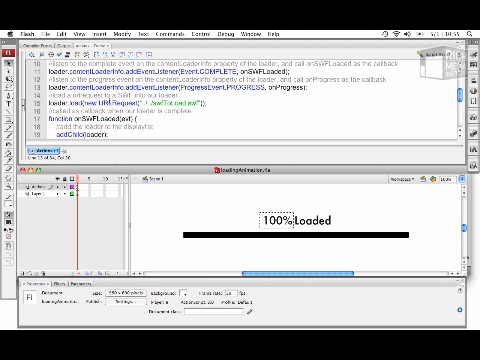
- Scroll the Actions panel to reach the ProgressEvent.PROGRESS listener and handler code
scroll("down", 3)
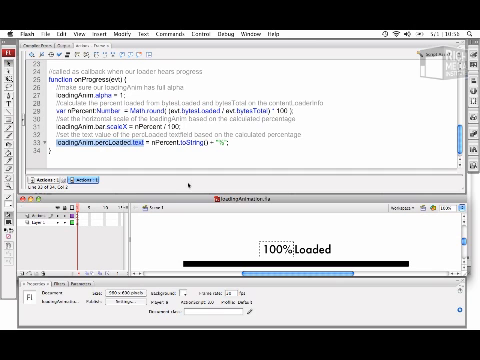
left_click(300, 240)
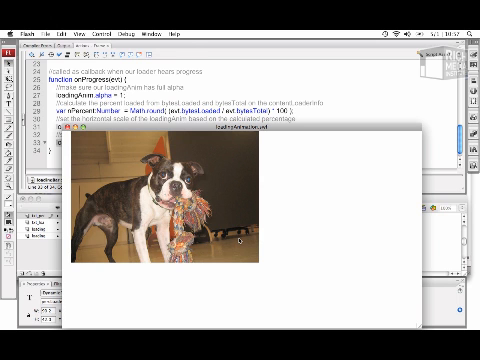
- Simulate a download in the test preview to watch the progress bar fill
left_click(96, 18)
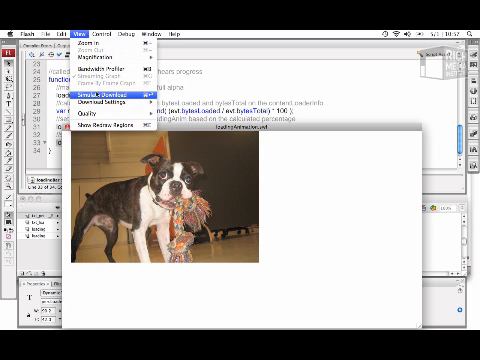
left_click(104, 102)
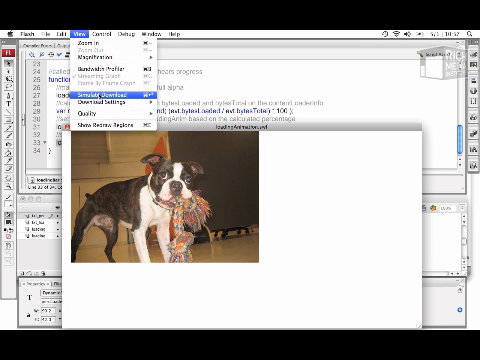
left_click(106, 96)
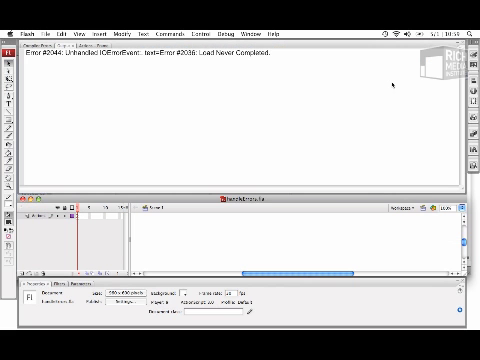
mouse_move(148, 132)
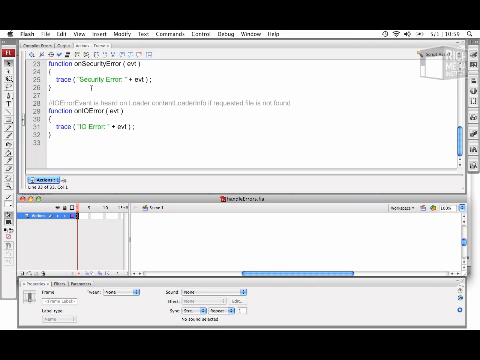
scroll("up", 3)
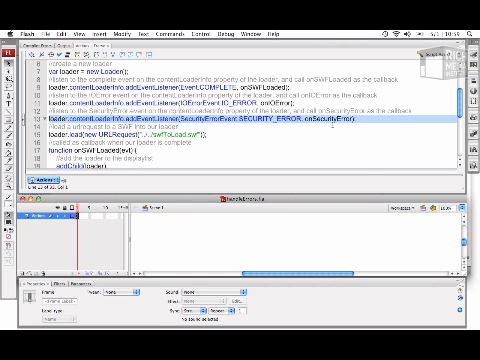
scroll("down", 3)
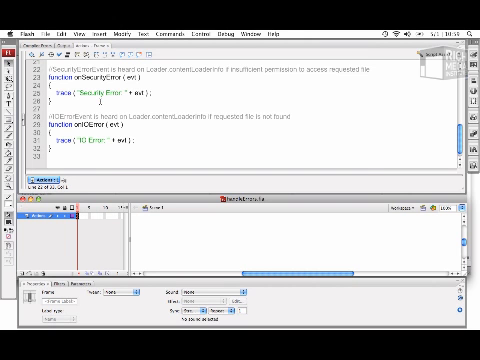
scroll("up", 3)
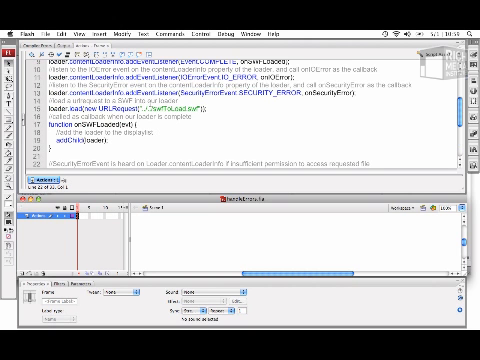